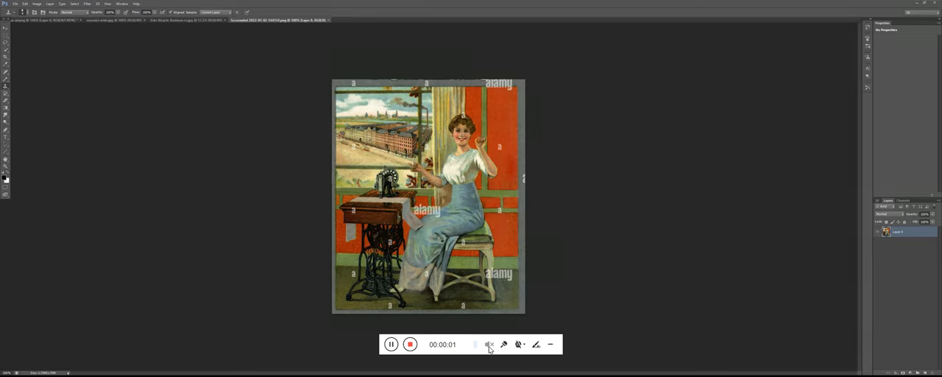
Switch to the sepia sewing-machine shopfront photo with the man and bicycle, enlarged
click(504, 344)
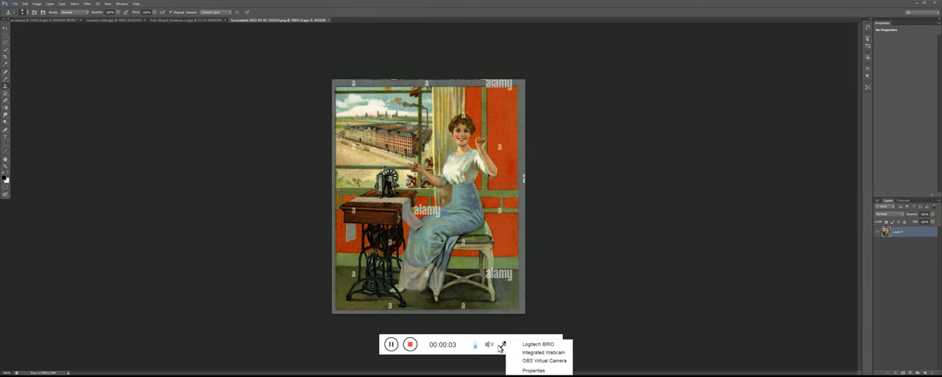
click(500, 345)
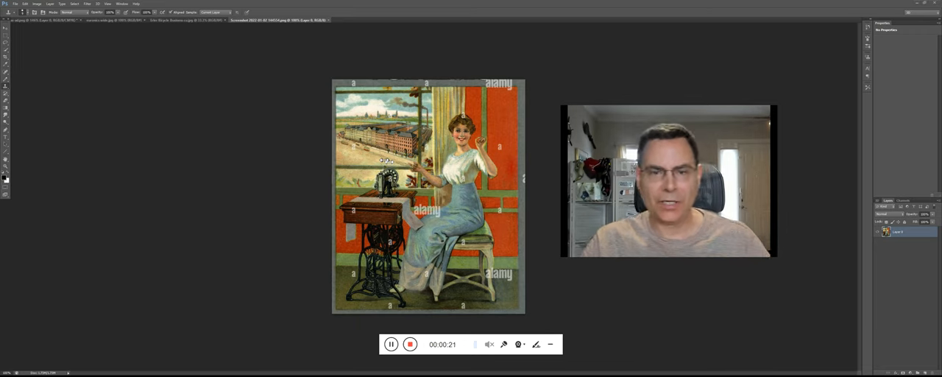
mouse_move(160, 164)
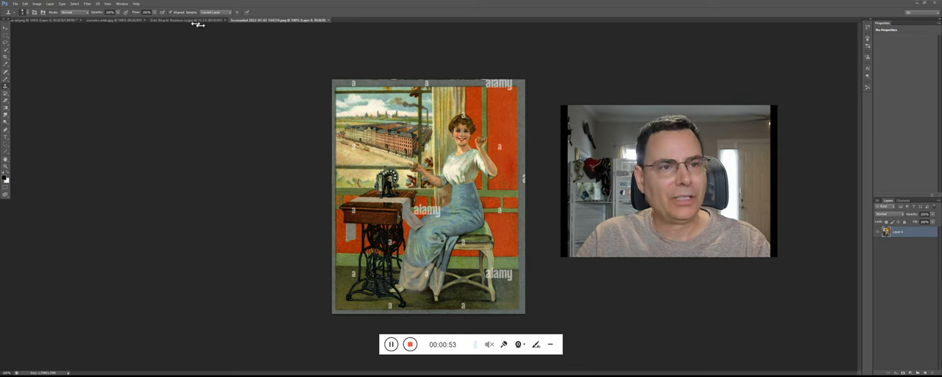
click(184, 21)
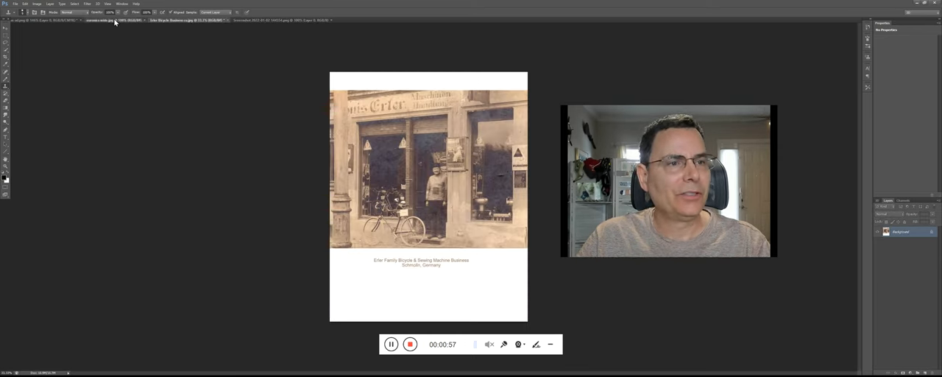
click(103, 20)
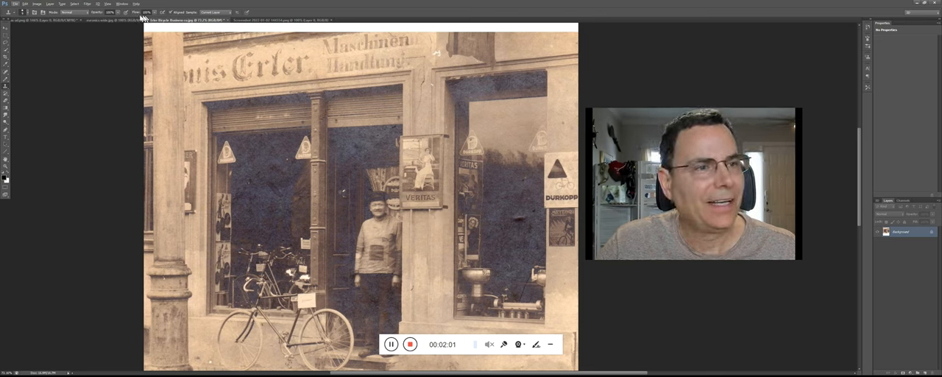
Switch to the red-roofed building photo document
click(111, 20)
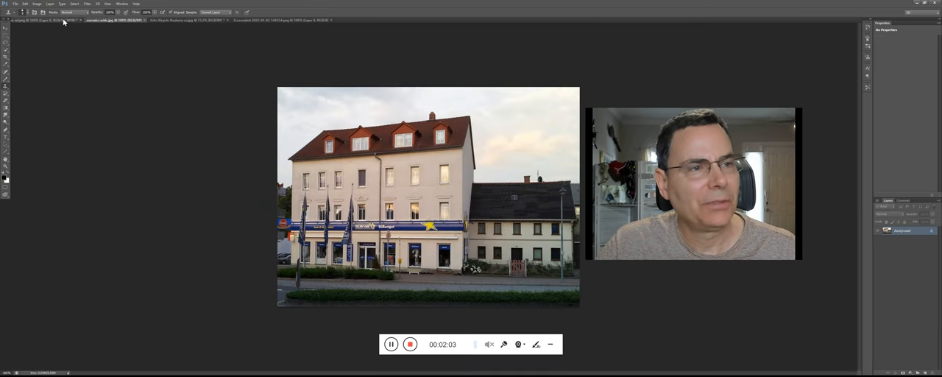
click(111, 20)
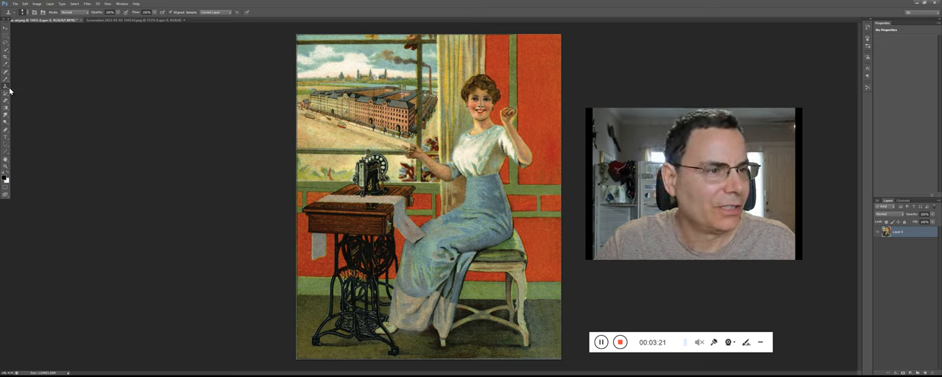
mouse_move(5, 87)
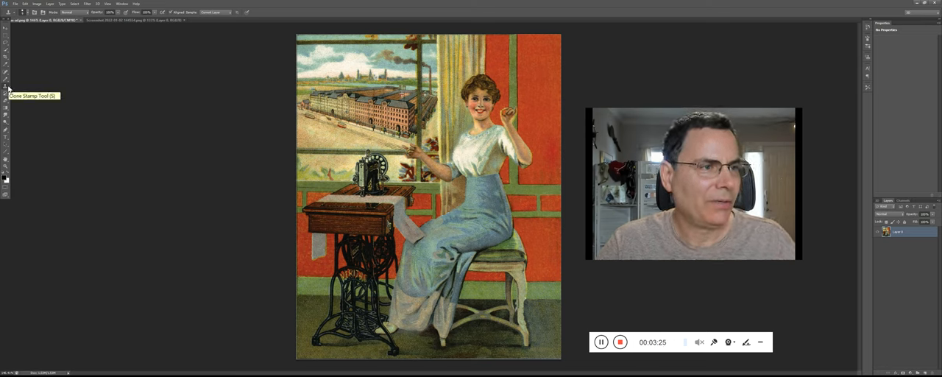
mouse_move(6, 129)
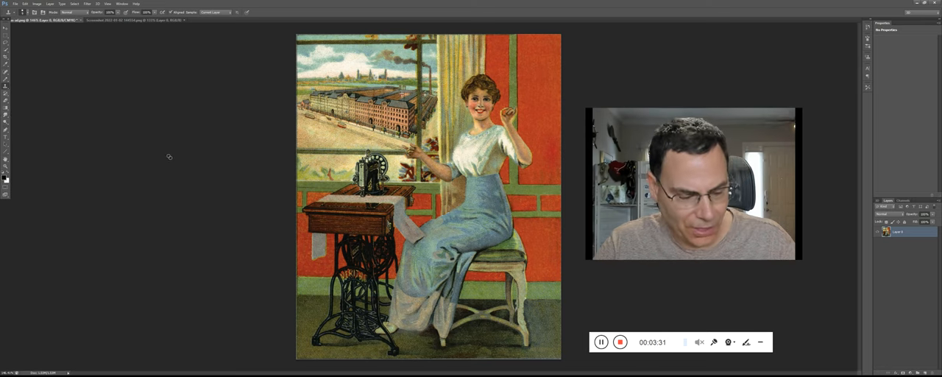
mouse_move(165, 153)
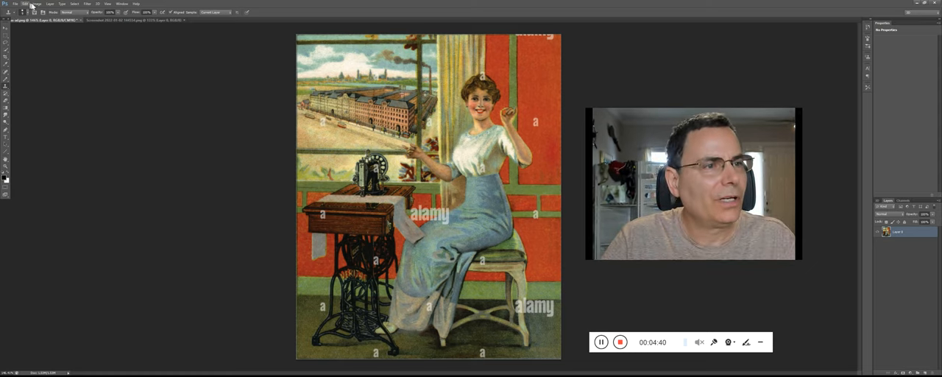
Step backward so the poster shows its stock watermarks again
click(25, 3)
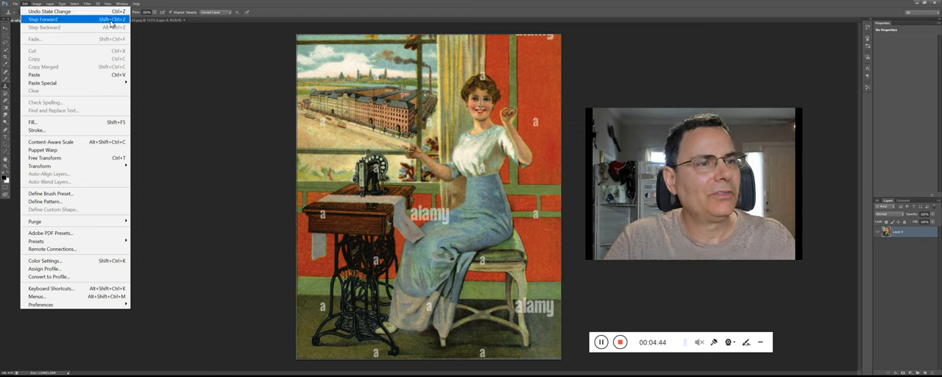
click(41, 19)
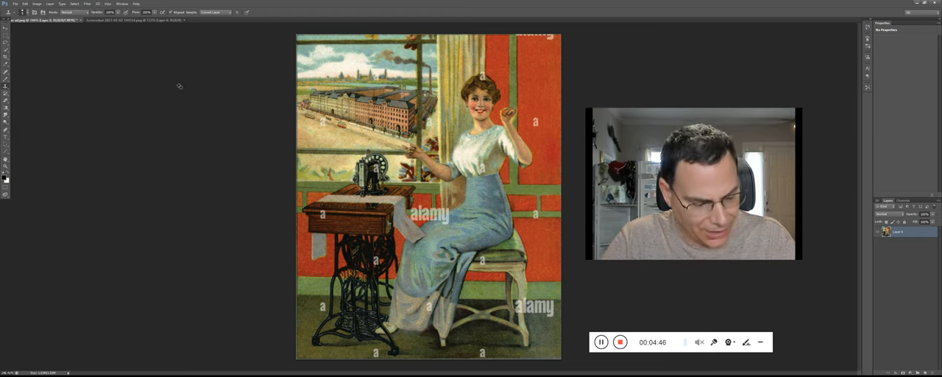